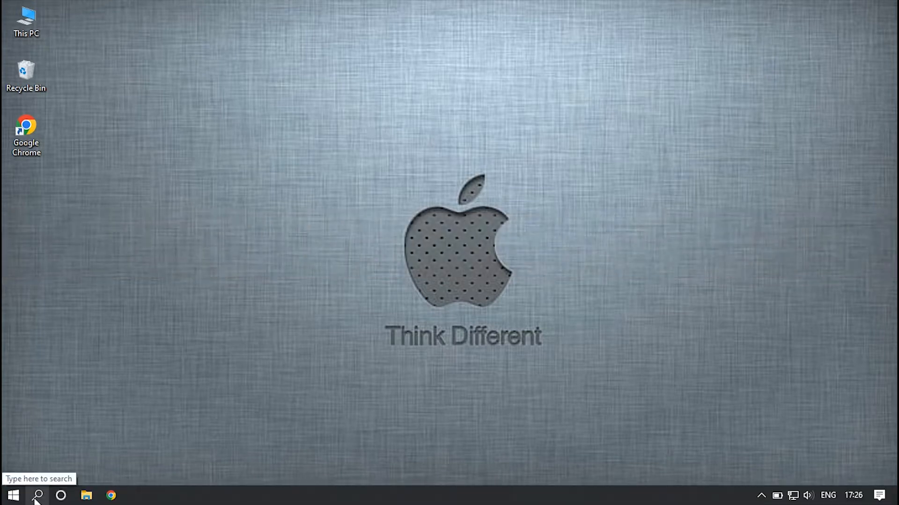
# Step: Search Windows for 'iTunes' and launch it, revealing the iPhone 7 in recovery mode
pyautogui.click(37, 495)
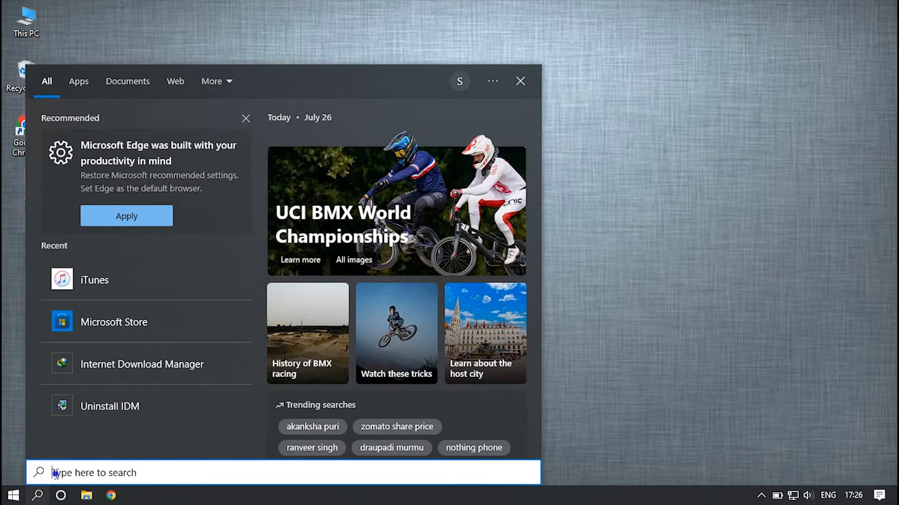
pyautogui.write('itunes')
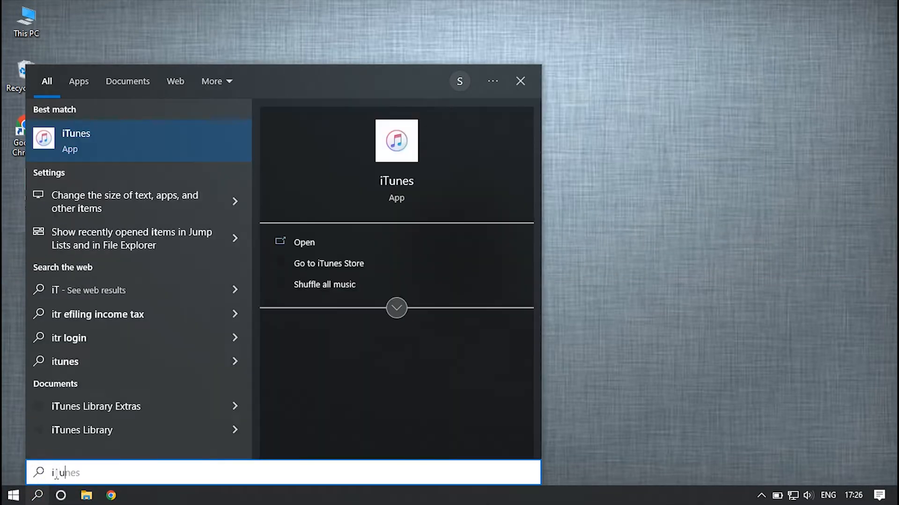
pyautogui.write('iTunes')
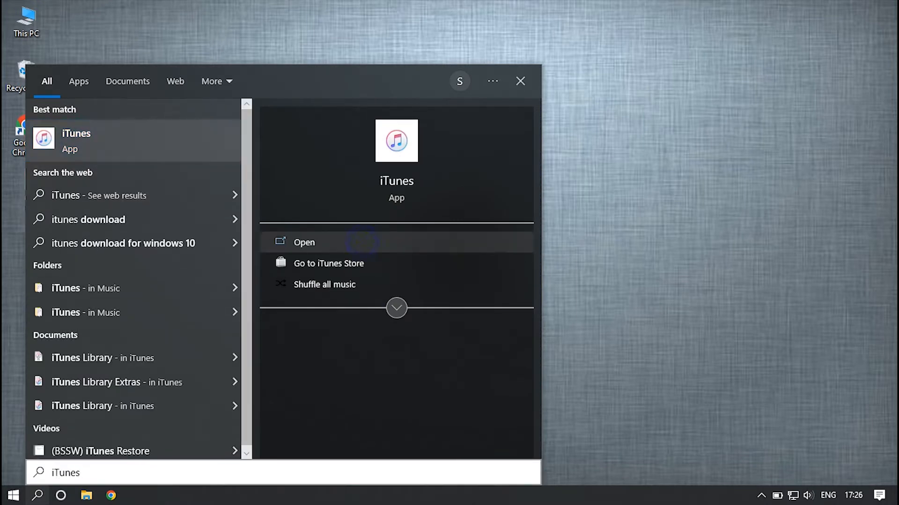
pyautogui.click(305, 242)
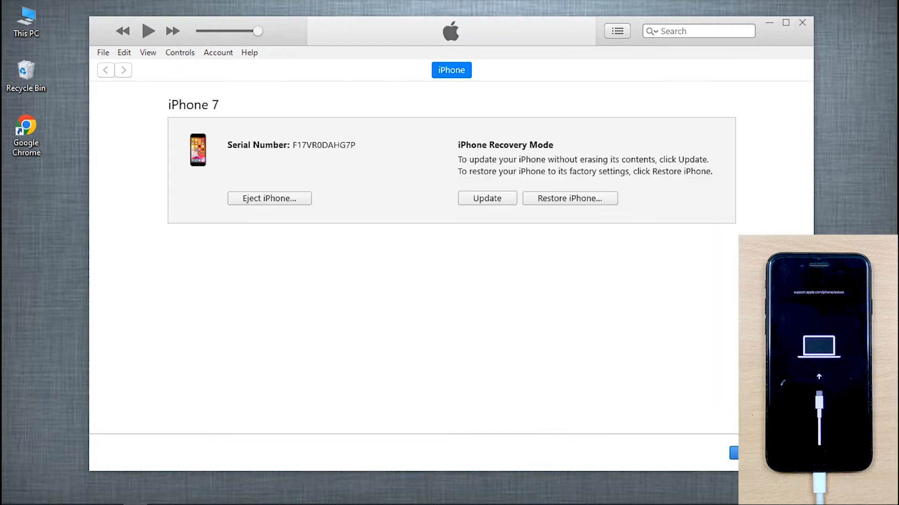
# Step: Choose Update over Restore for the recovery-mode iPhone and begin the software update
pyautogui.click(486, 197)
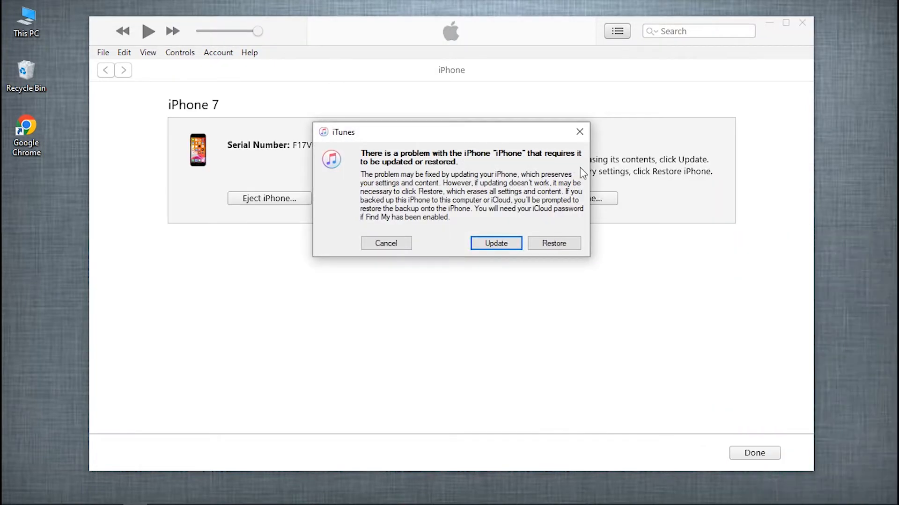
pyautogui.click(384, 243)
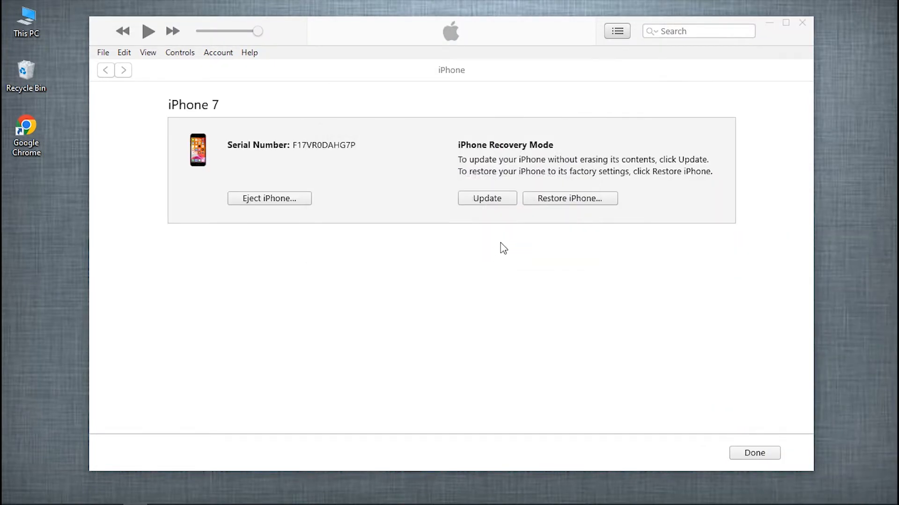
pyautogui.click(486, 198)
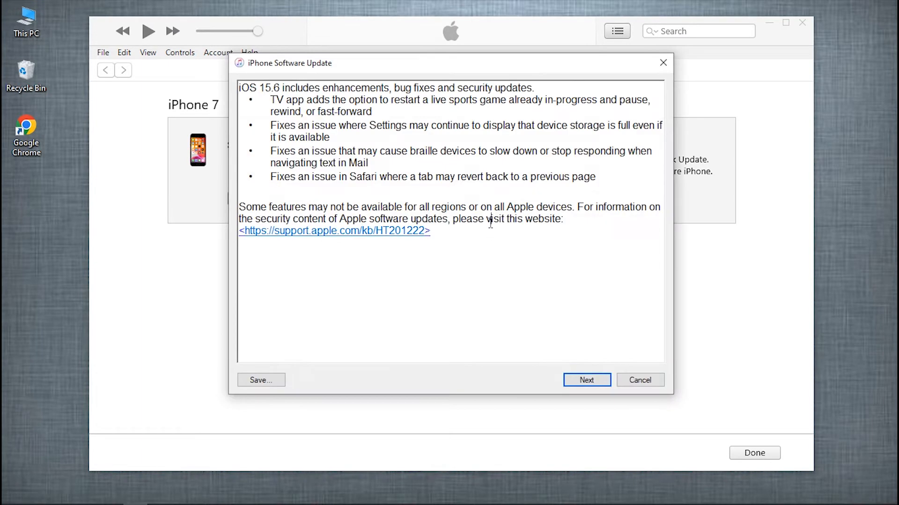
# Step: Continue past the iOS 15.6 release notes and agree to the license; the update fails
pyautogui.click(586, 380)
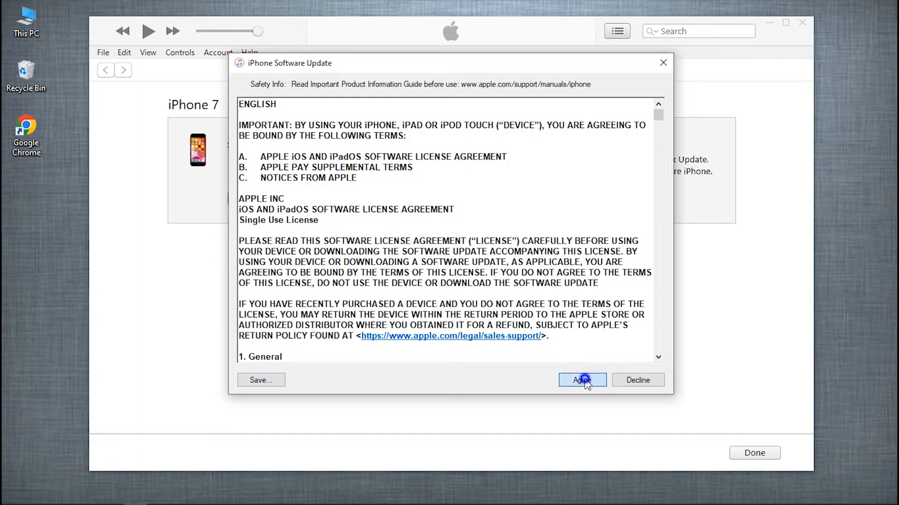
pyautogui.click(581, 380)
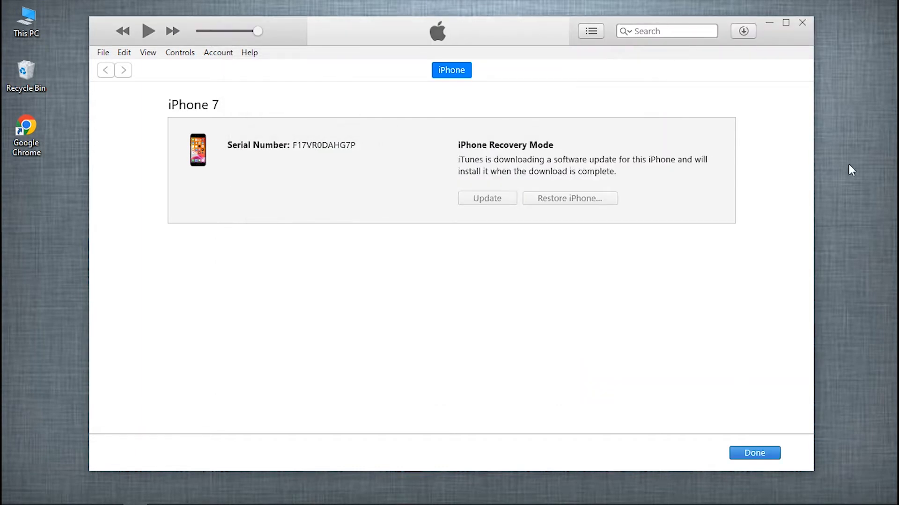
pyautogui.click(742, 31)
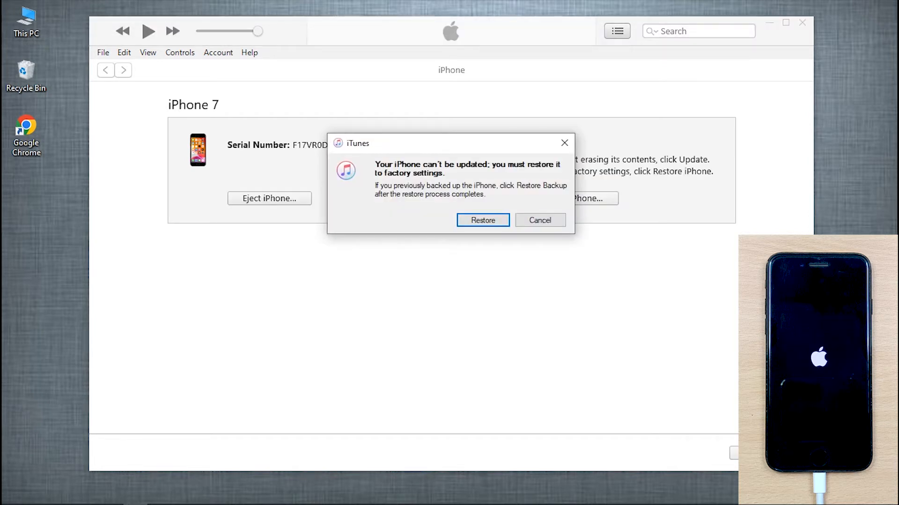
pyautogui.moveTo(511, 170)
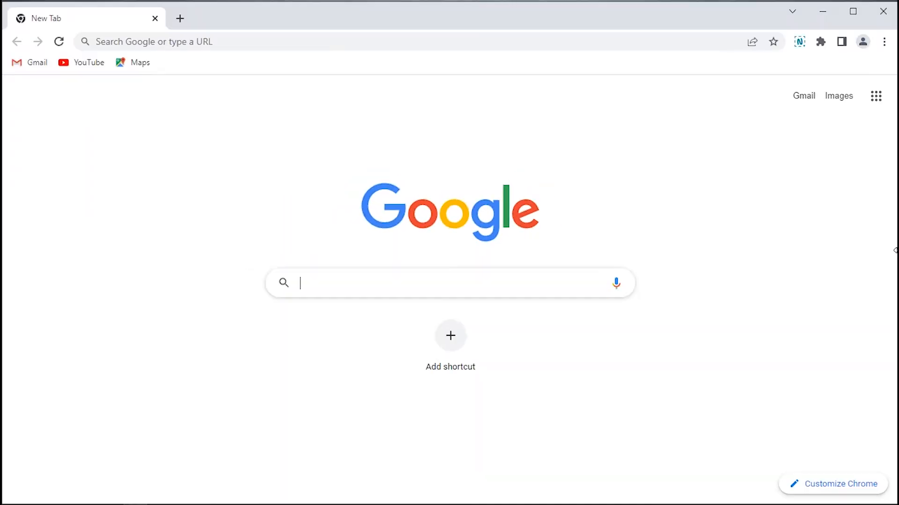
# Step: Google 'UltFone ios system repair' and land on the official product page
pyautogui.write('UltFone')
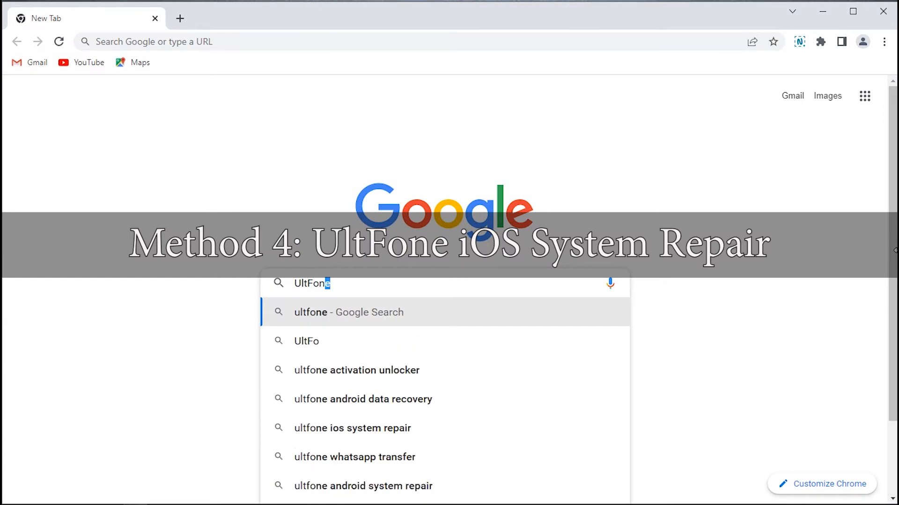
pyautogui.write('ios system repair')
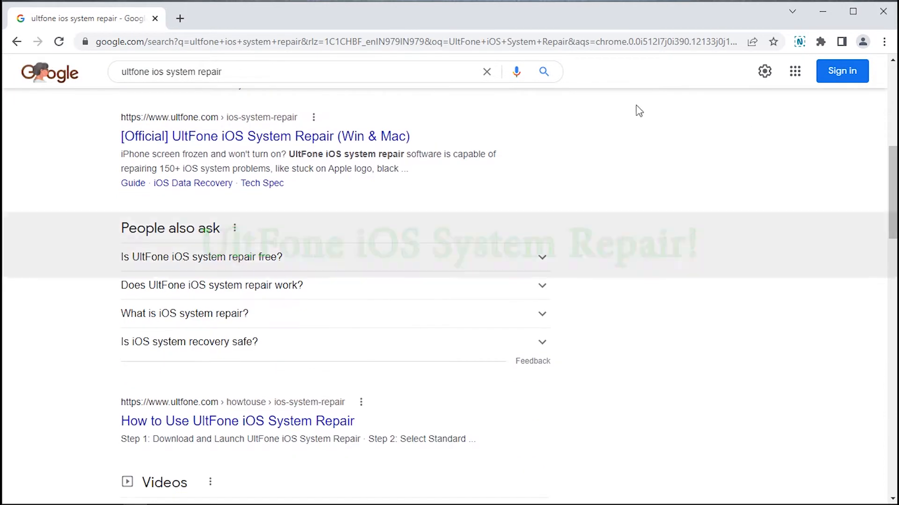
pyautogui.click(265, 137)
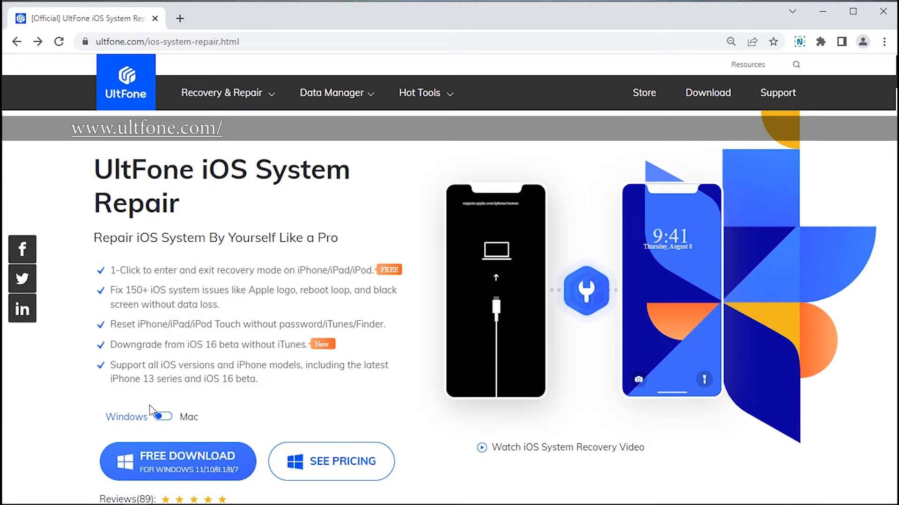
# Step: Download the Windows installer, run the .exe and install UltFone iOS System Repair
pyautogui.click(178, 461)
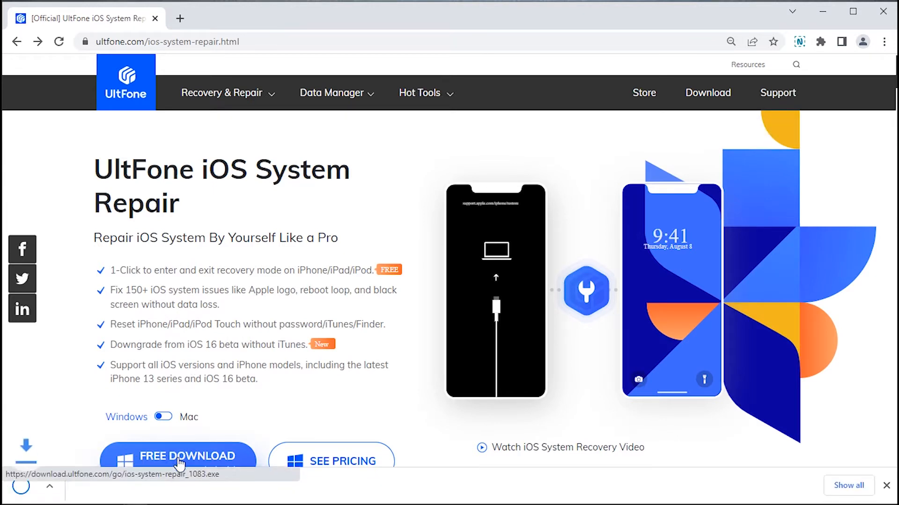
pyautogui.click(178, 457)
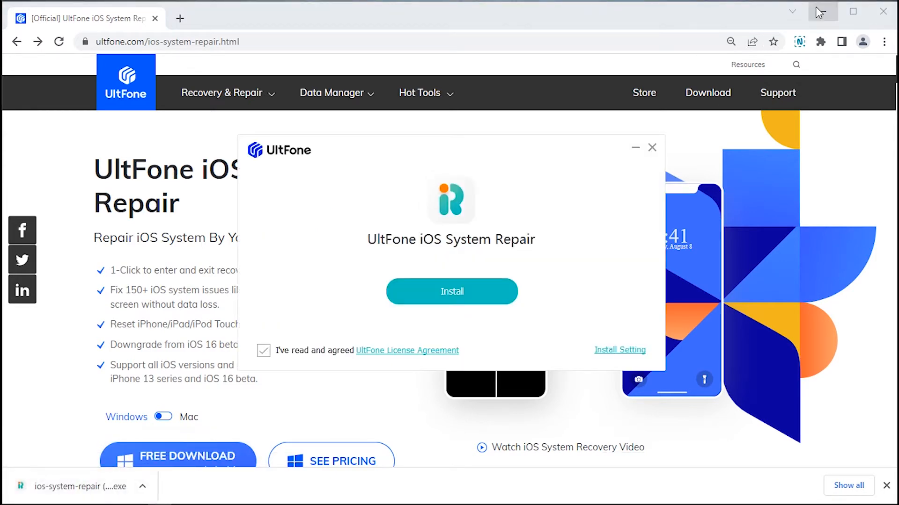
pyautogui.click(451, 291)
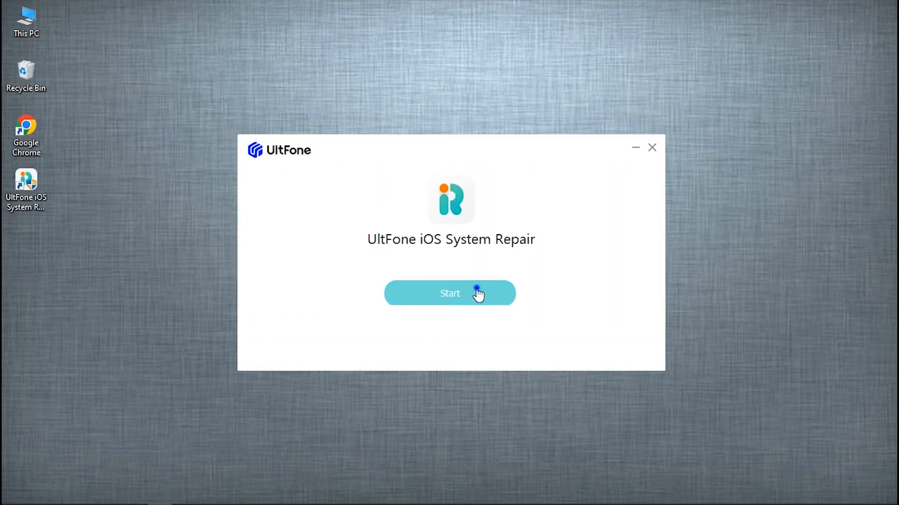
# Step: Start the installed program and begin an iOS System Repair for the iPhone
pyautogui.click(450, 293)
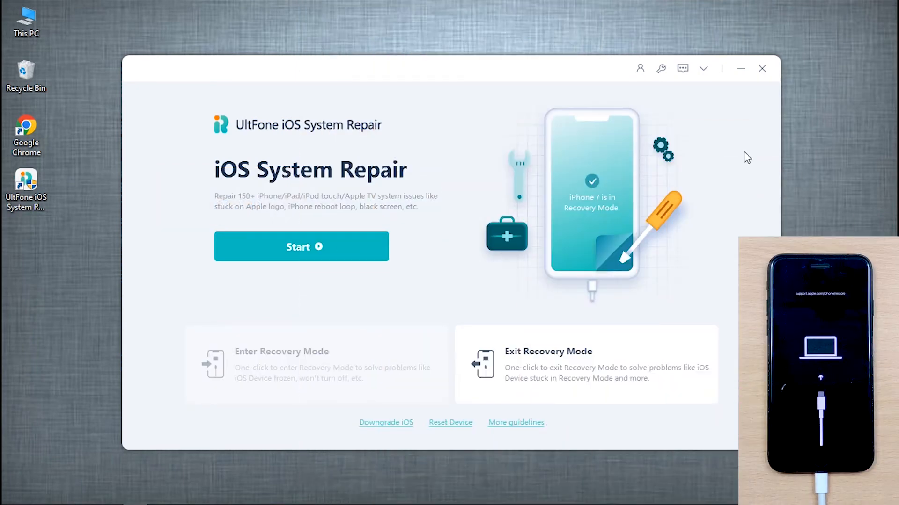
pyautogui.click(301, 246)
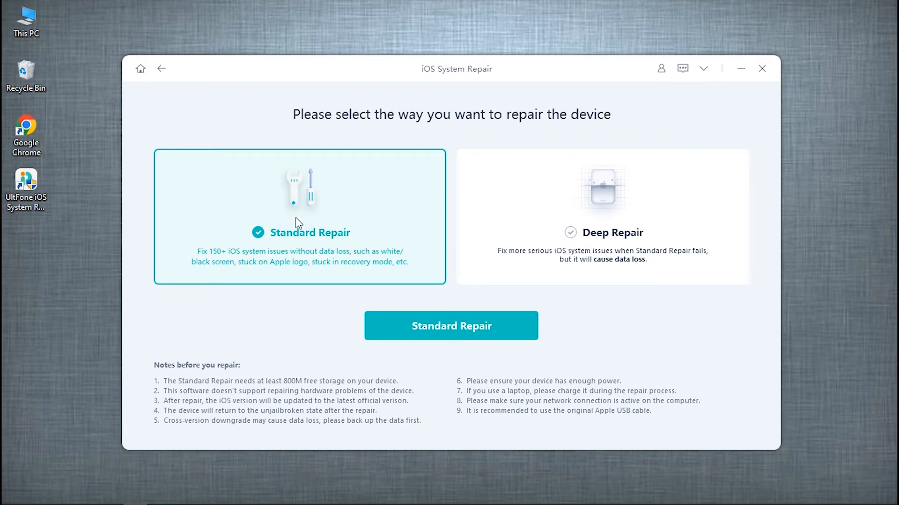
# Step: Pick Standard Repair and download the iOS 15.6 firmware package for the iPhone 7
pyautogui.click(451, 326)
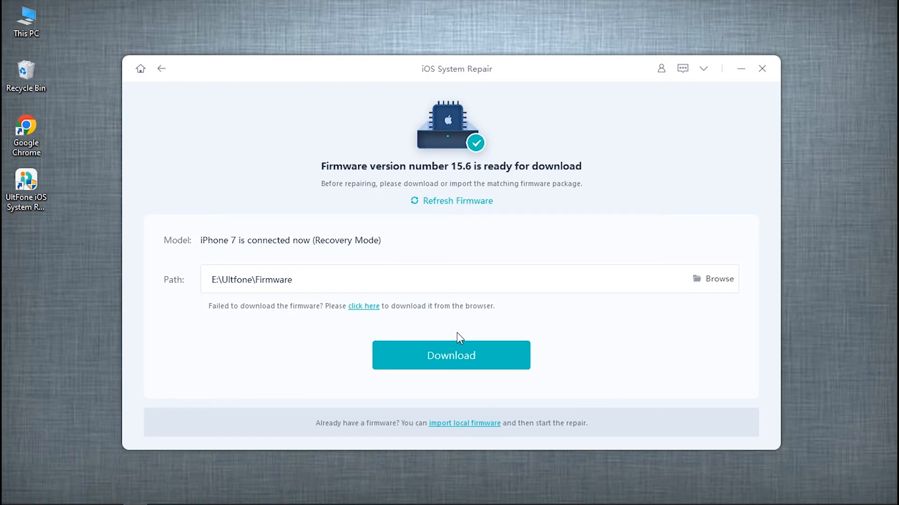
pyautogui.moveTo(539, 176)
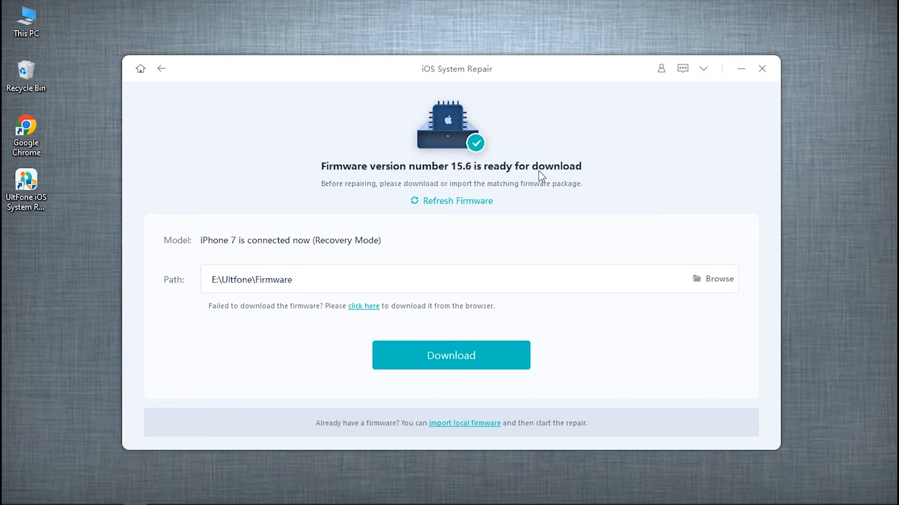
pyautogui.click(452, 356)
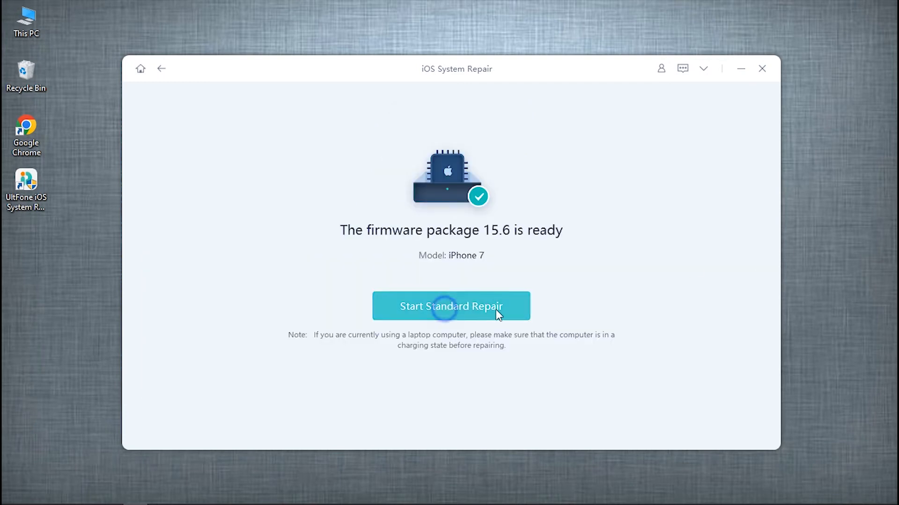
# Step: Run Start Standard Repair with the 15.6 firmware, then review the UltFone product page
pyautogui.click(451, 306)
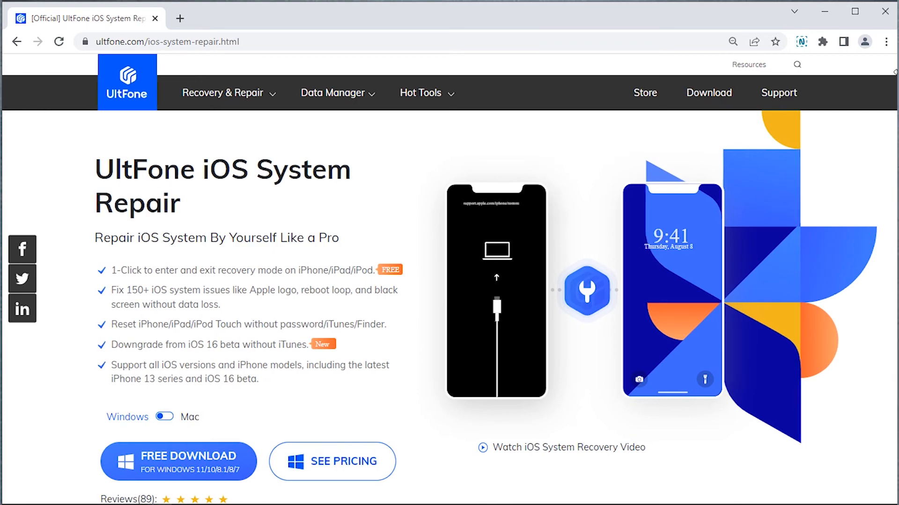
pyautogui.scroll(-3)
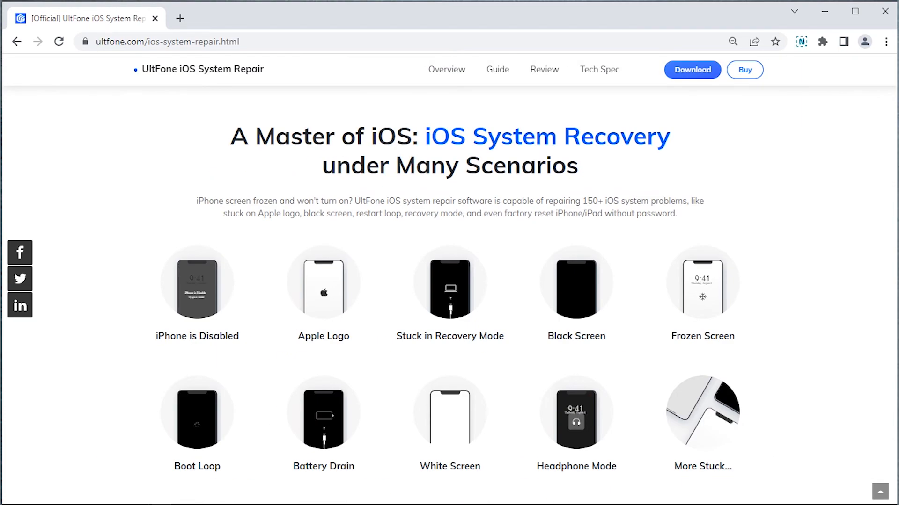
pyautogui.scroll(3)
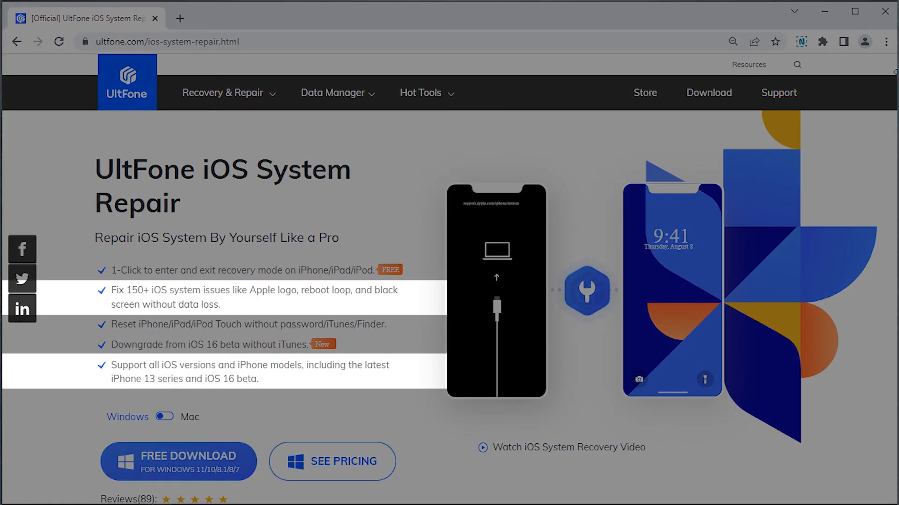